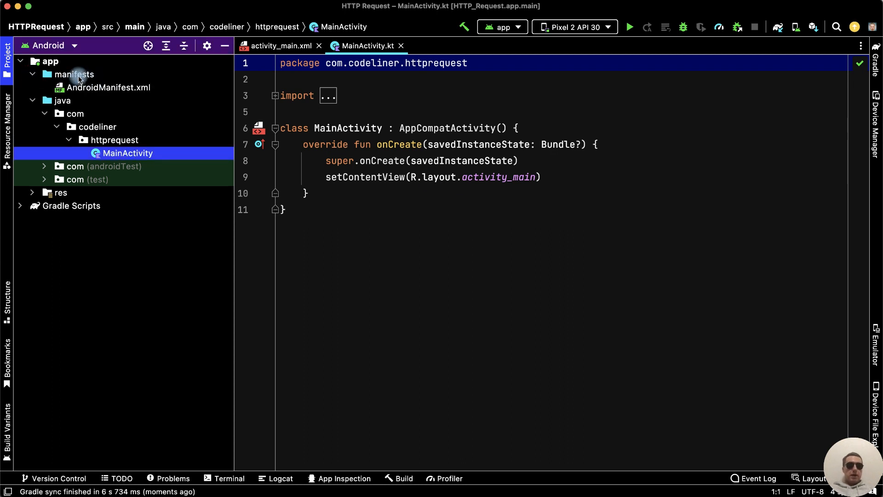
# Step: Declare the android.permission.INTERNET uses-permission in AndroidManifest.xml
pyautogui.click(109, 88)
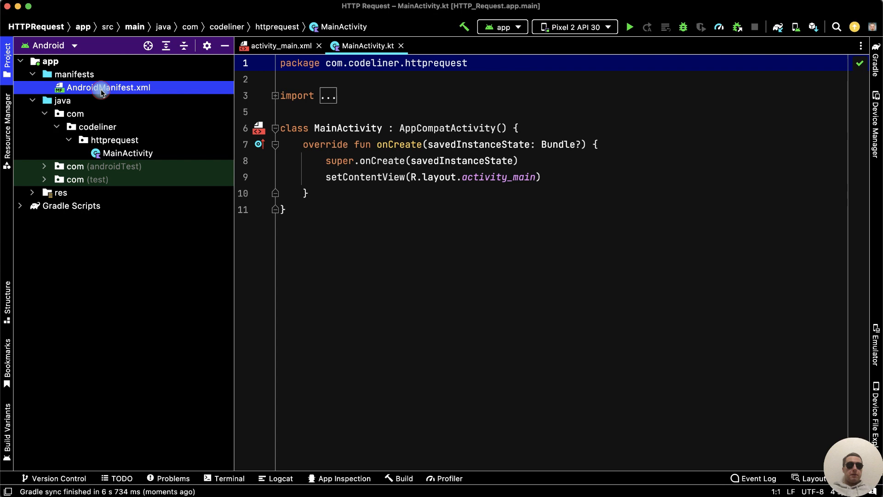
pyautogui.doubleClick(109, 88)
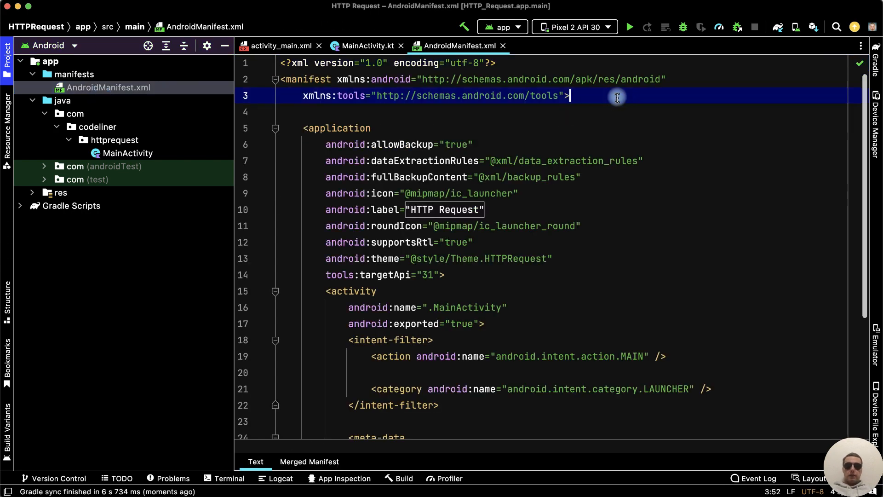
pyautogui.write('<')
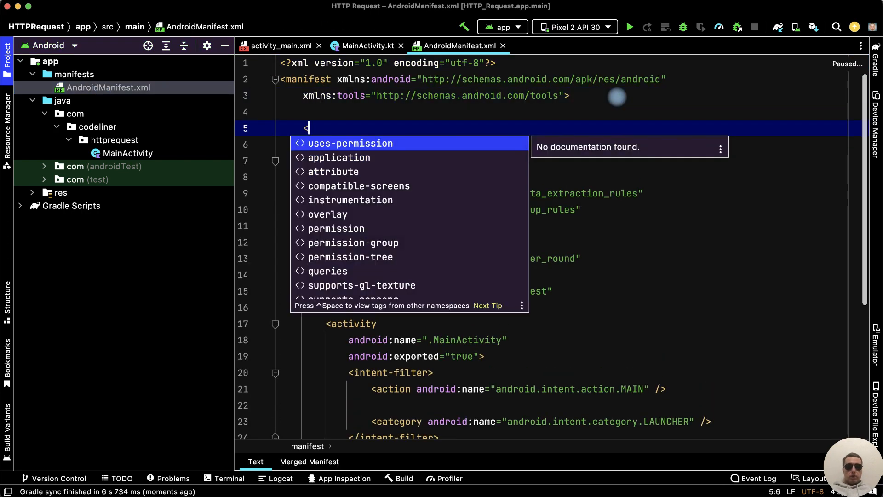
pyautogui.click(350, 144)
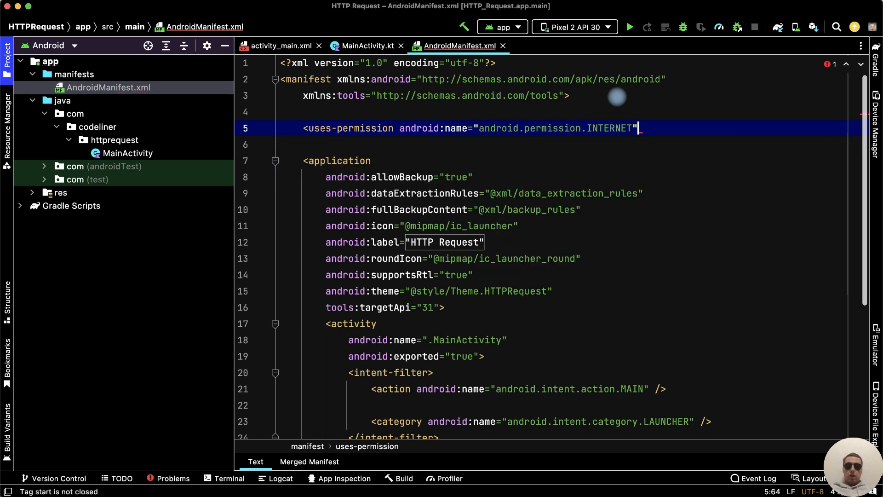
pyautogui.write('/>')
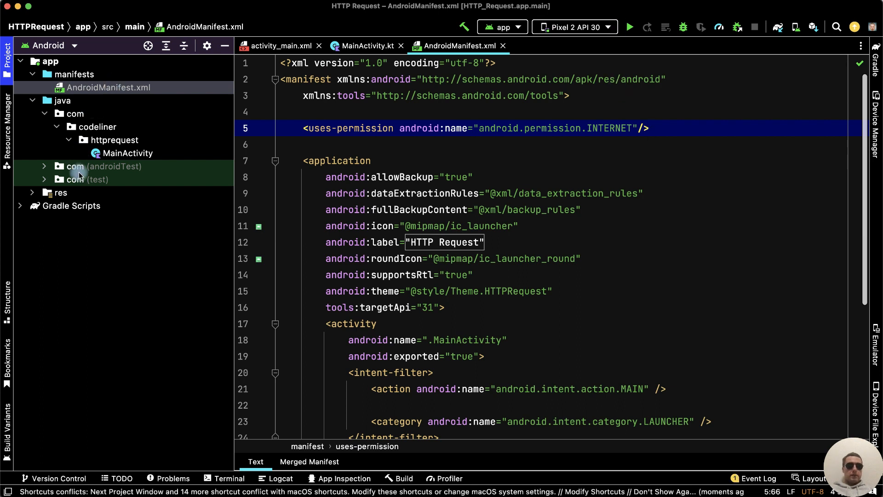
pyautogui.click(32, 193)
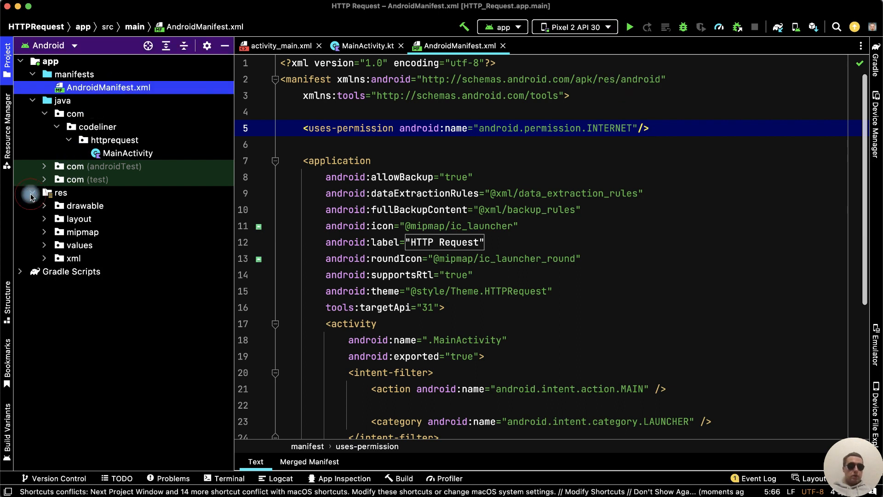
# Step: Begin an android:id attribute on the Hello World TextView in activity_main.xml Split view
pyautogui.click(44, 219)
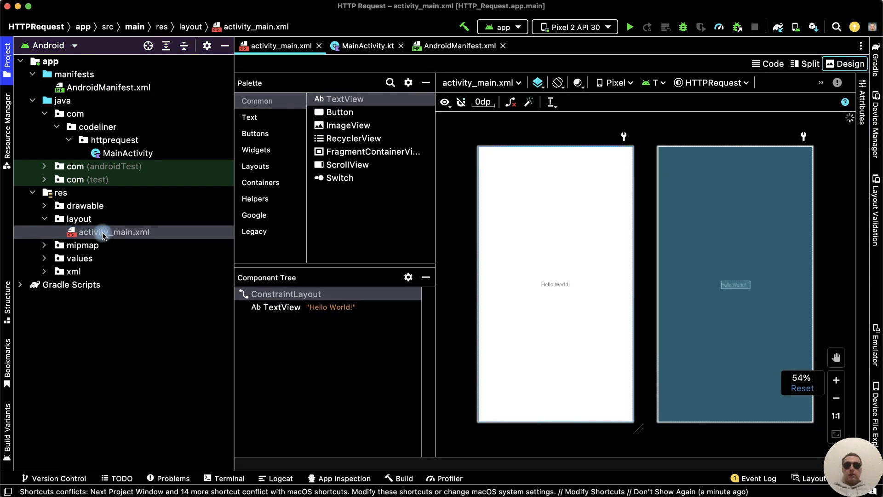
pyautogui.click(806, 63)
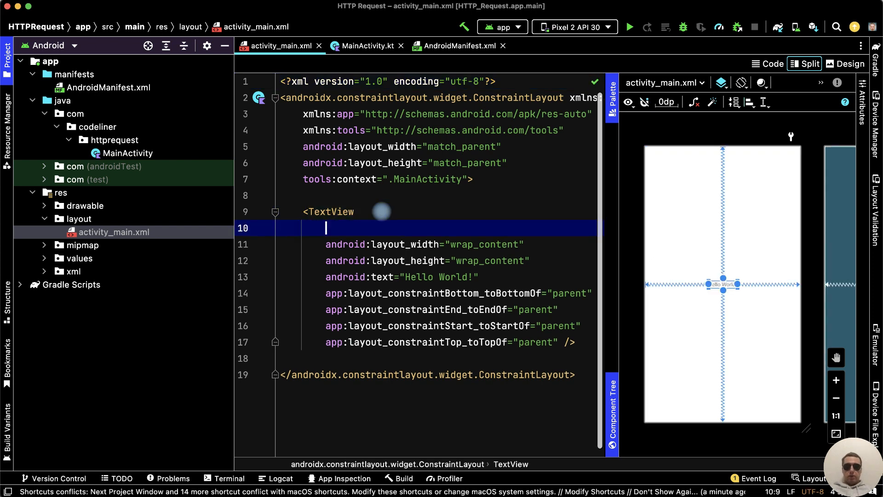
pyautogui.write('android:id="')
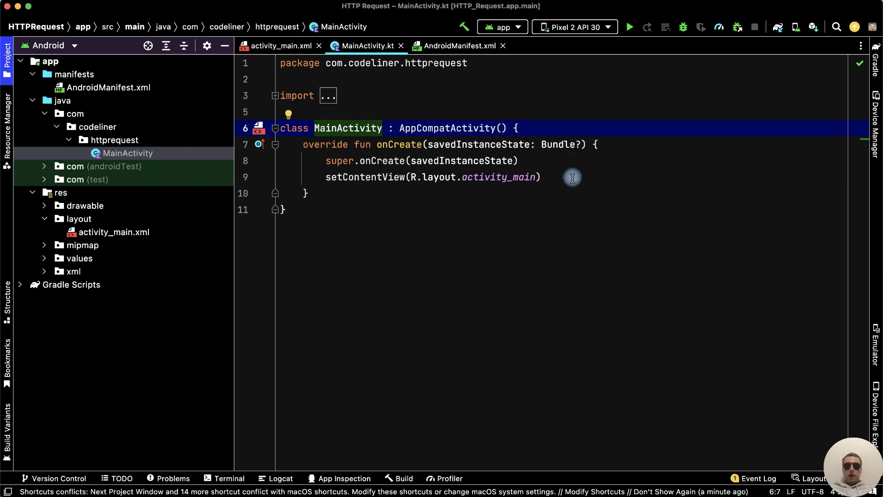
# Step: Declare val textView = findViewById<TextView>(R.id.xml_text_view) in onCreate
pyautogui.write('val')
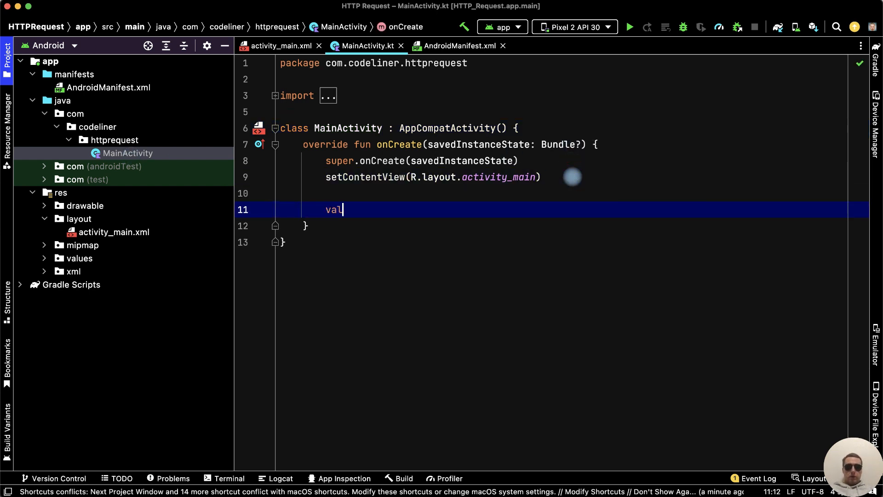
pyautogui.write('_textView =')
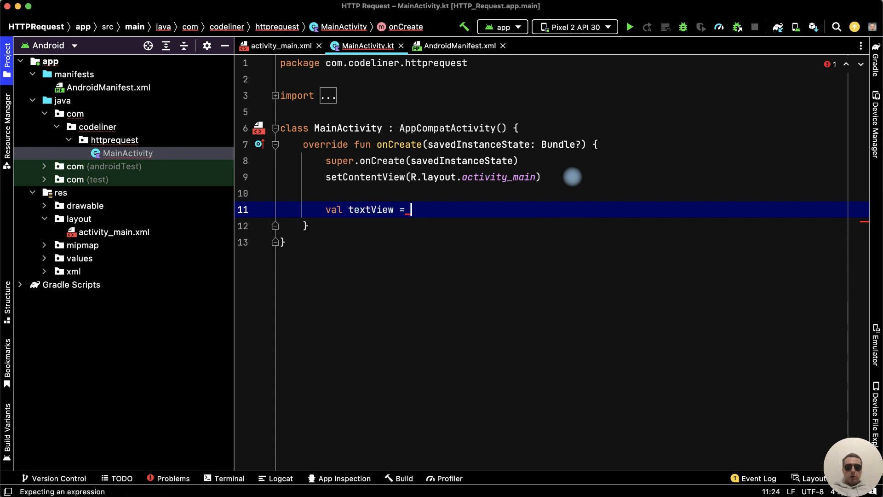
pyautogui.write('findViewById<Te>()')
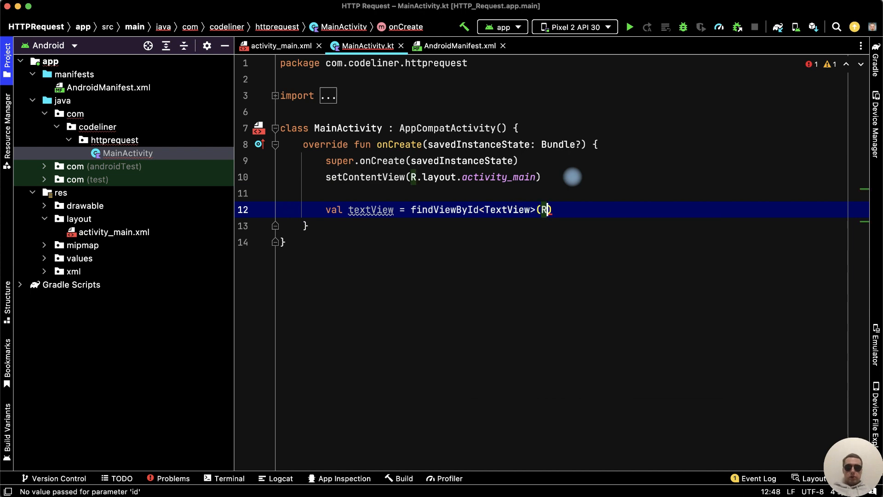
pyautogui.write('.id')
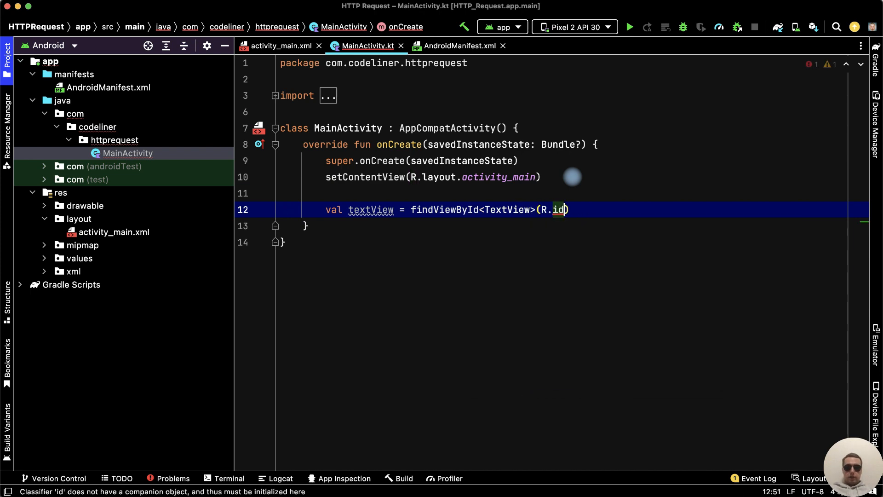
pyautogui.write('.xml_text_view')
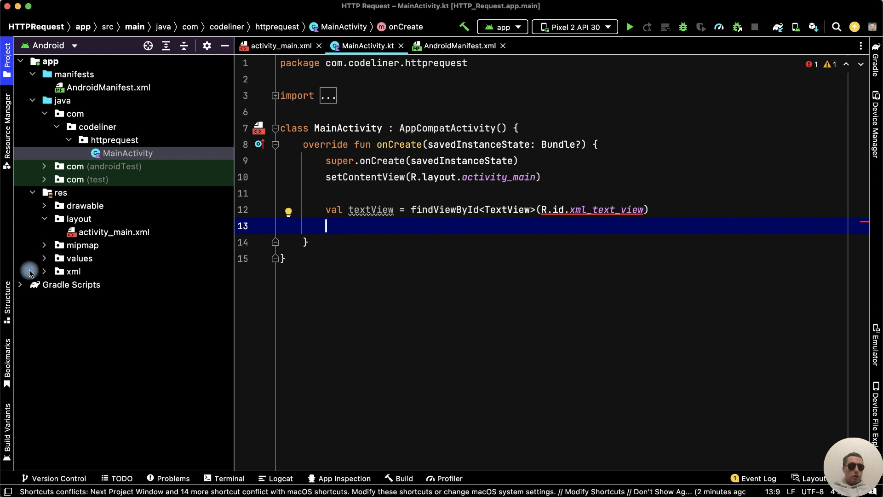
# Step: Locate the okhttp 4.10.0 implementation line in the OkHttp docs Releases section
pyautogui.click(21, 284)
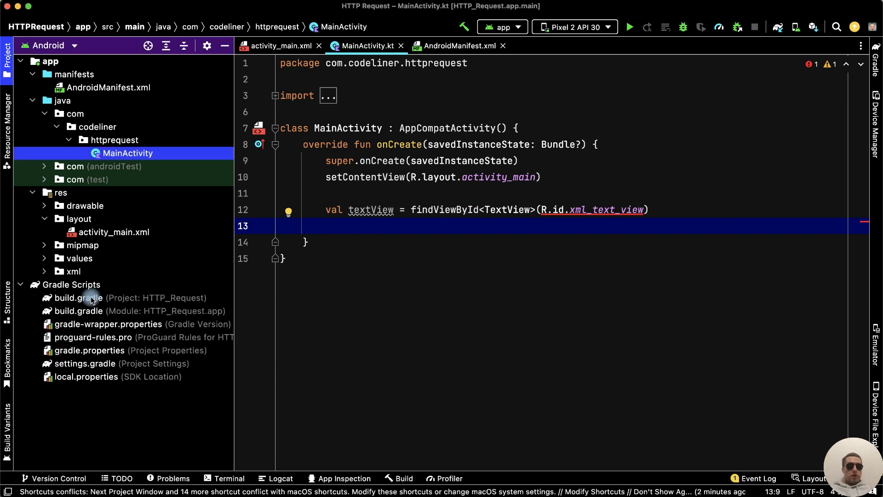
pyautogui.moveTo(79, 310)
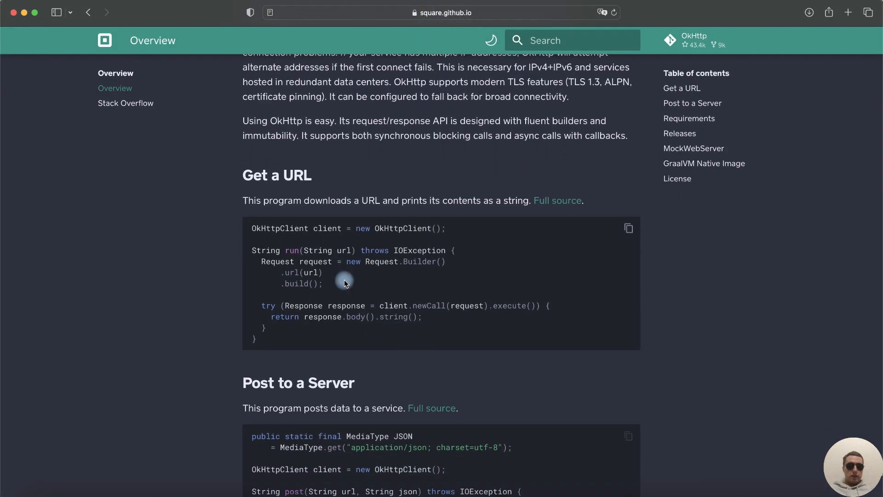
pyautogui.scroll(-3)
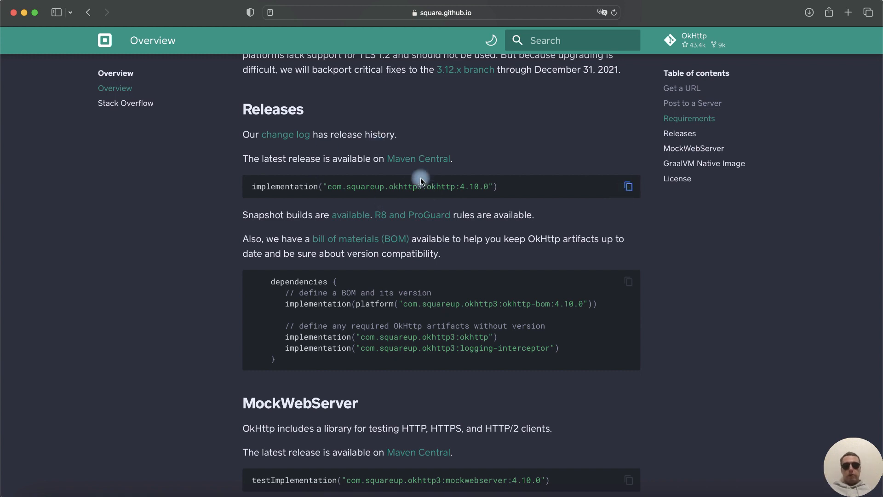
pyautogui.moveTo(432, 204)
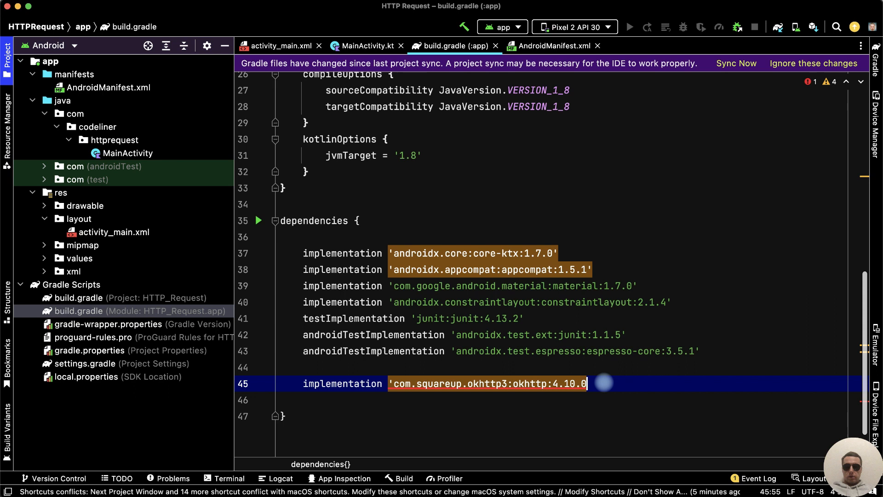
# Step: Bump the OkHttp dependency to 5.0.0-alpha.2, sync Gradle and return to MainActivity
pyautogui.click(292, 383)
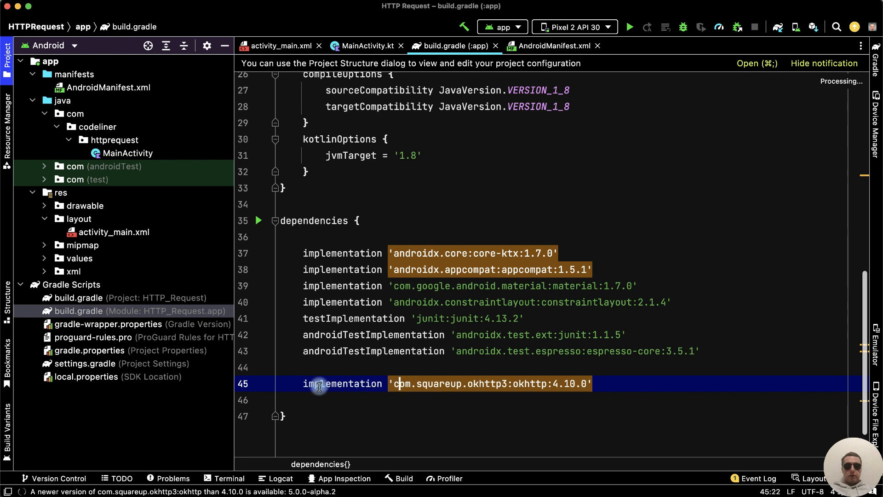
pyautogui.click(319, 388)
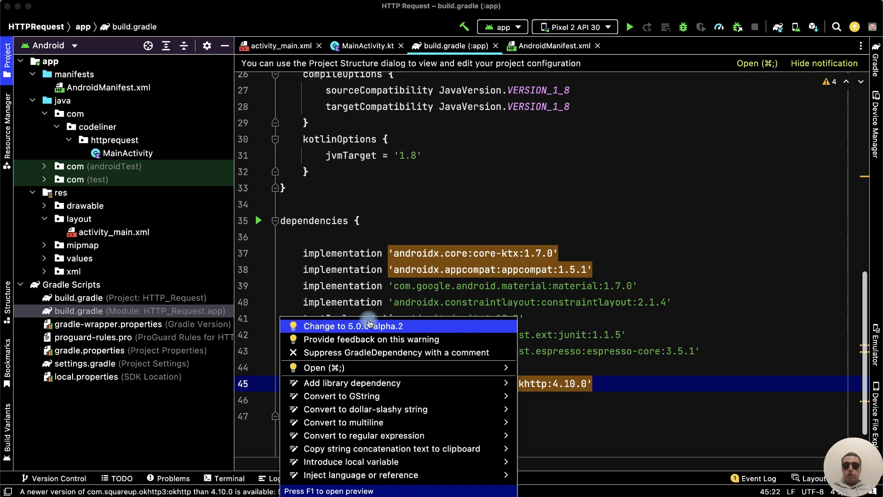
pyautogui.click(353, 325)
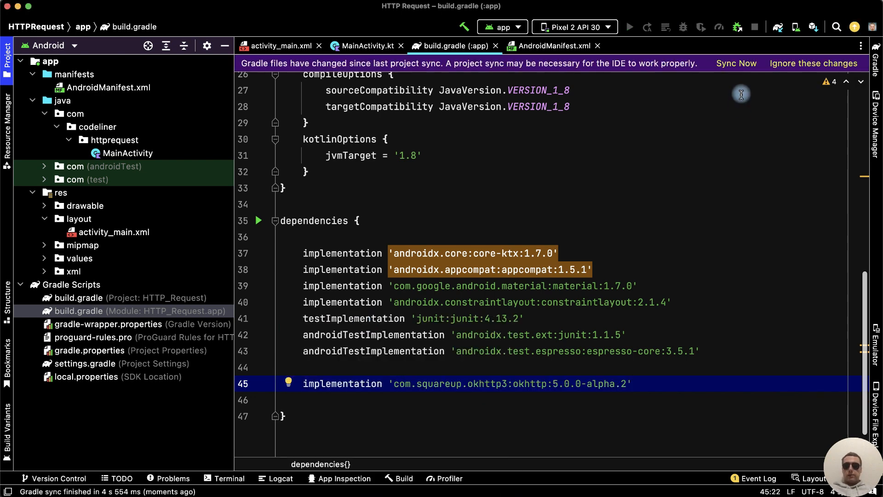
pyautogui.click(736, 63)
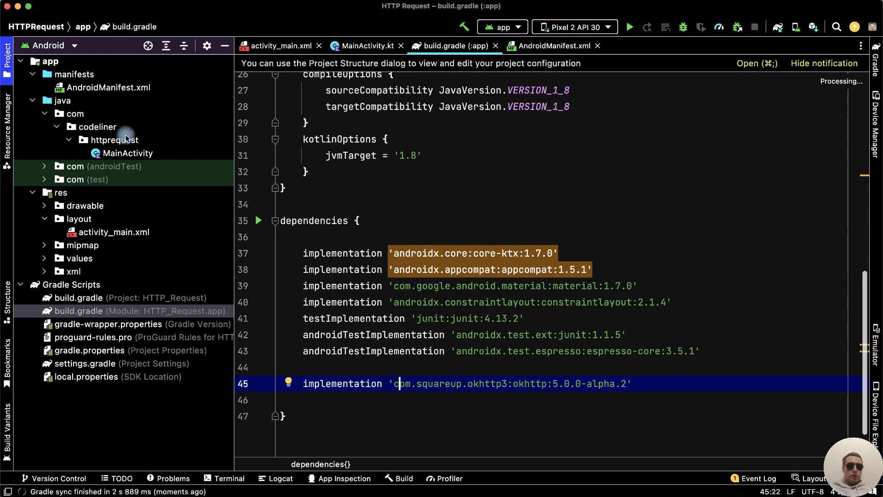
pyautogui.click(127, 153)
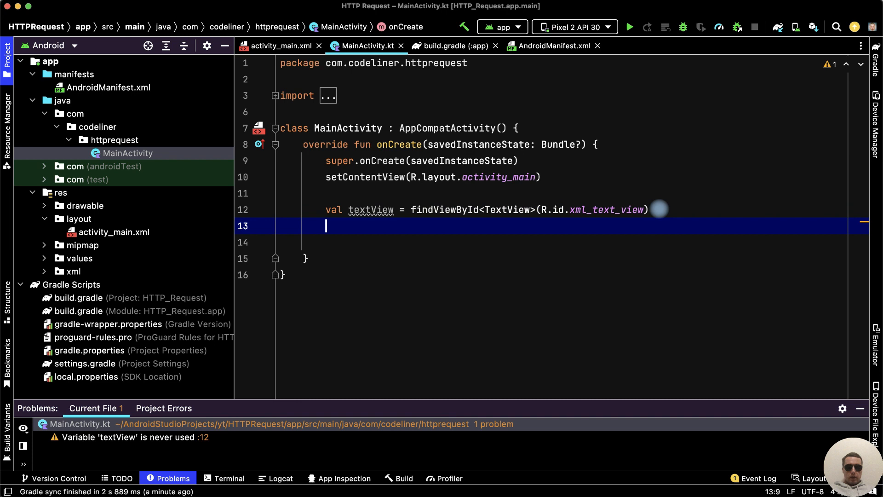
# Step: Declare val client = OkHttpClient and begin a val url declaration
pyautogui.write('val client =')
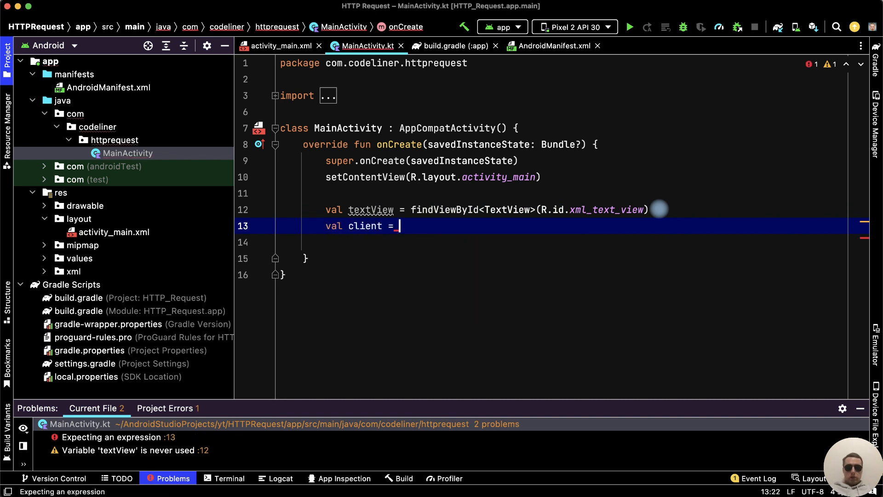
pyautogui.write('Okh')
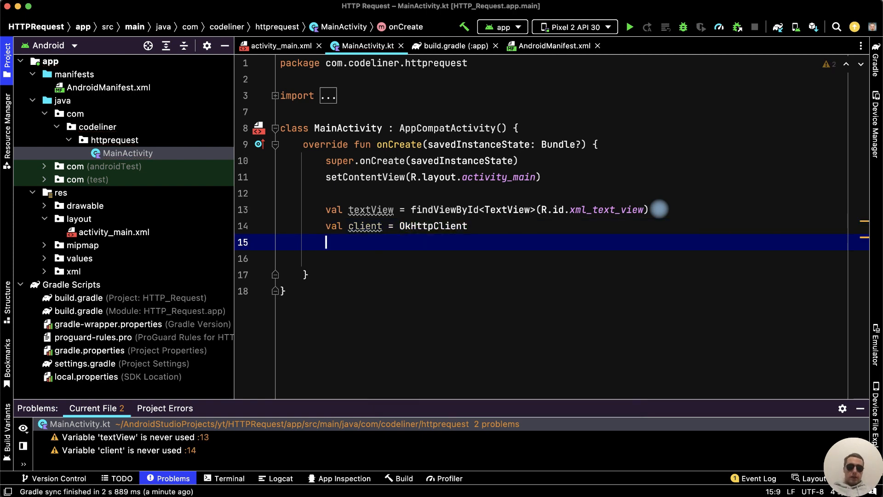
pyautogui.write('val')
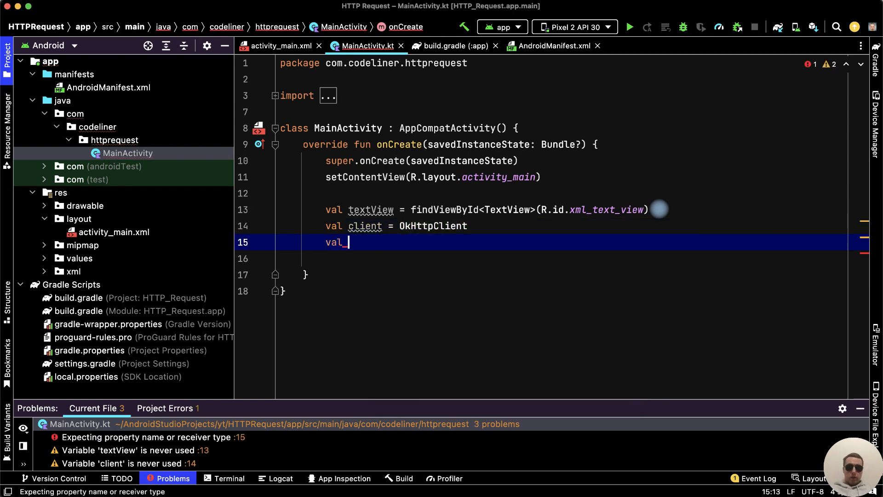
pyautogui.write('url')
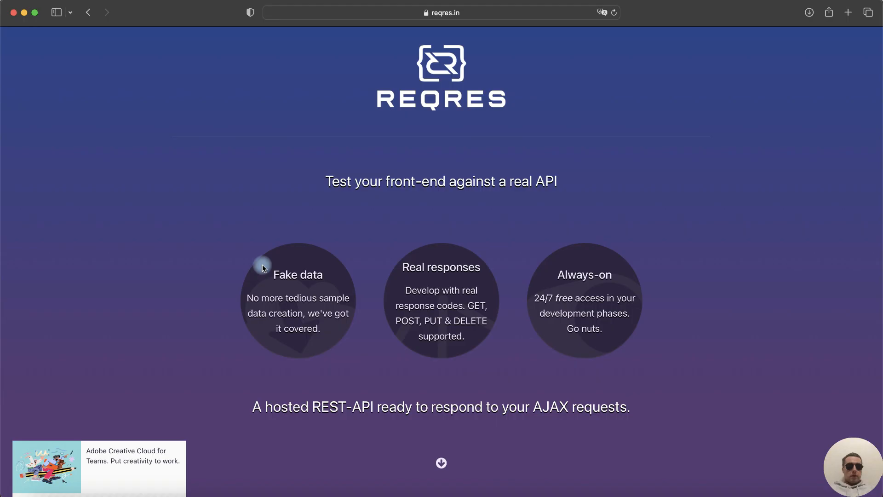
pyautogui.moveTo(458, 36)
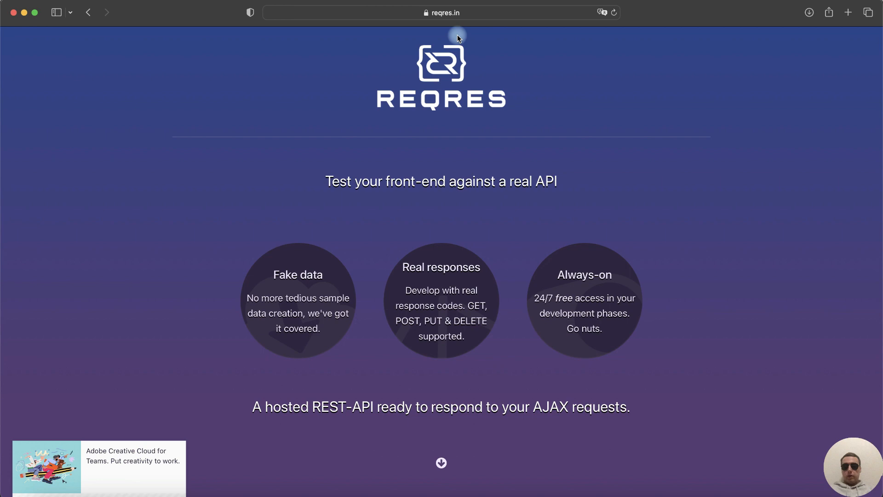
# Step: Scroll reqres.in to the GET List Users /api/users?page=2 example
pyautogui.scroll(-3)
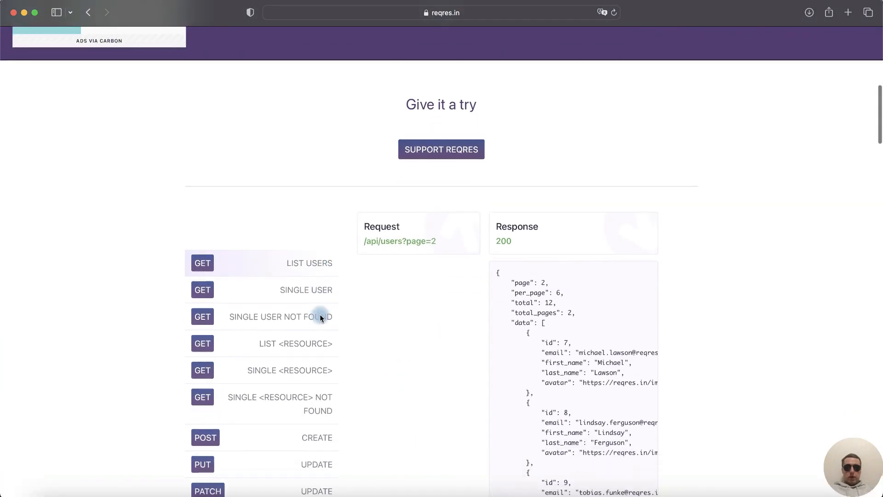
pyautogui.scroll(-3)
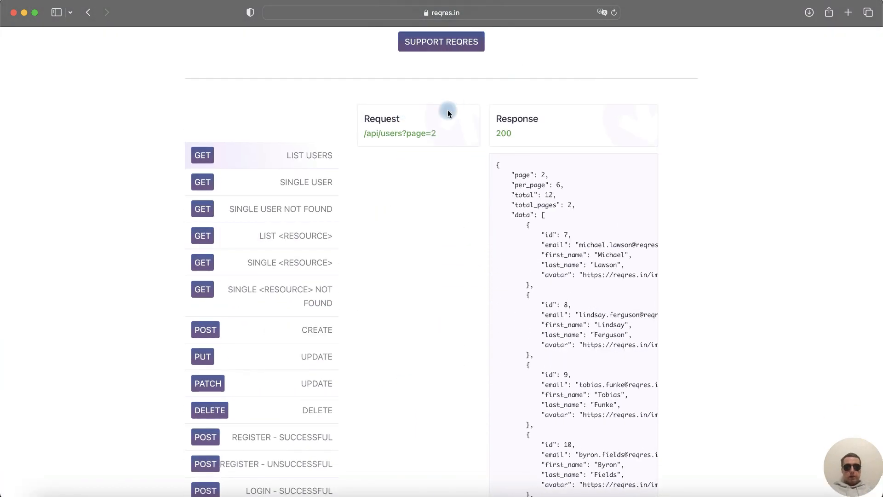
pyautogui.moveTo(456, 156)
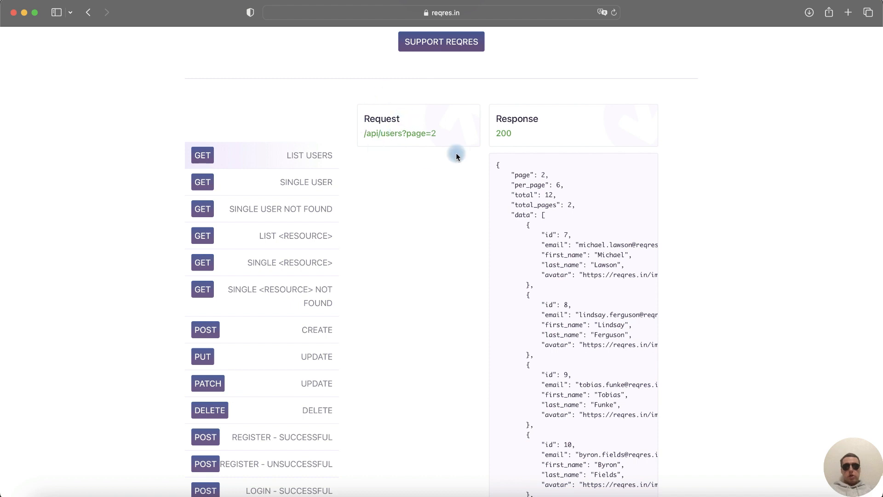
pyautogui.moveTo(556, 159)
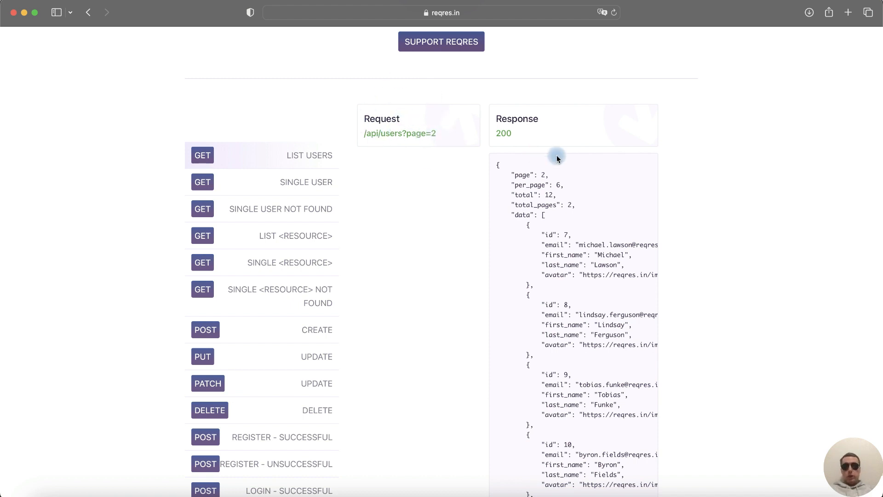
pyautogui.moveTo(549, 123)
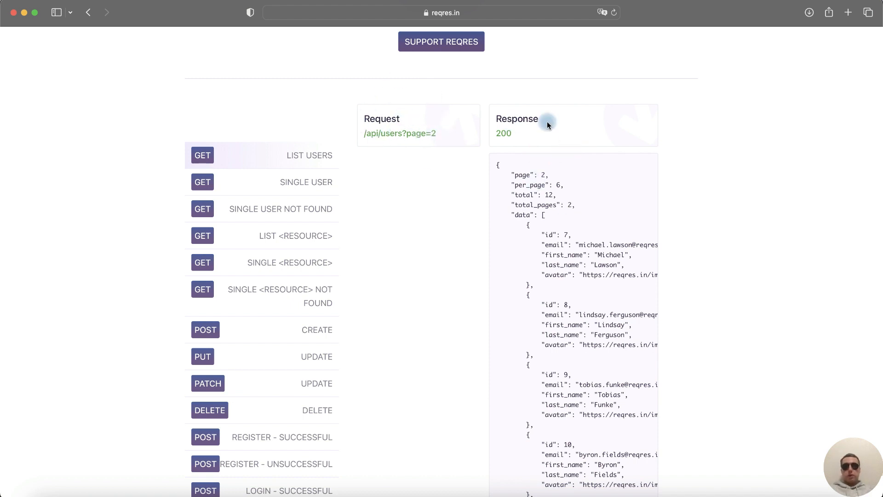
pyautogui.click(440, 12)
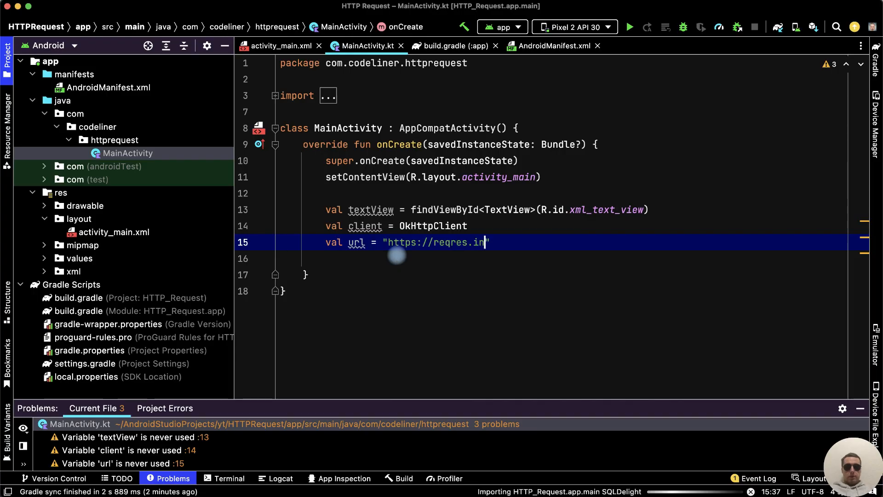
pyautogui.write('/api/users?page=')
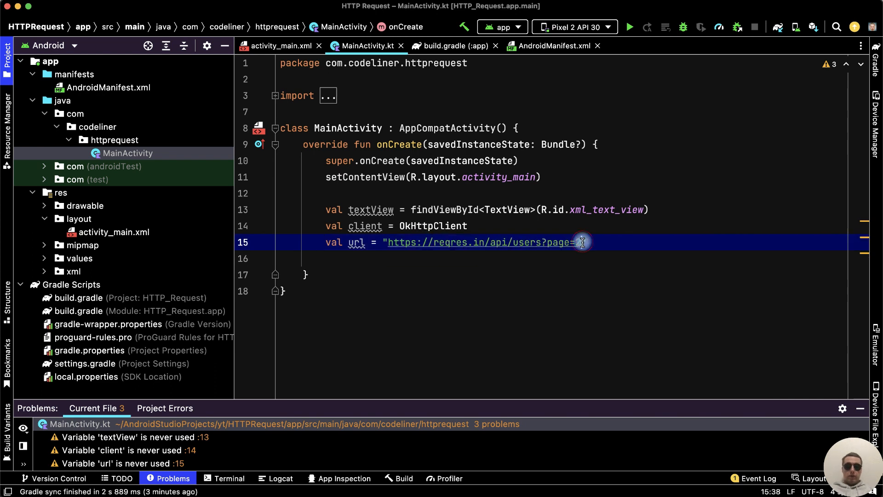
pyautogui.write('2')
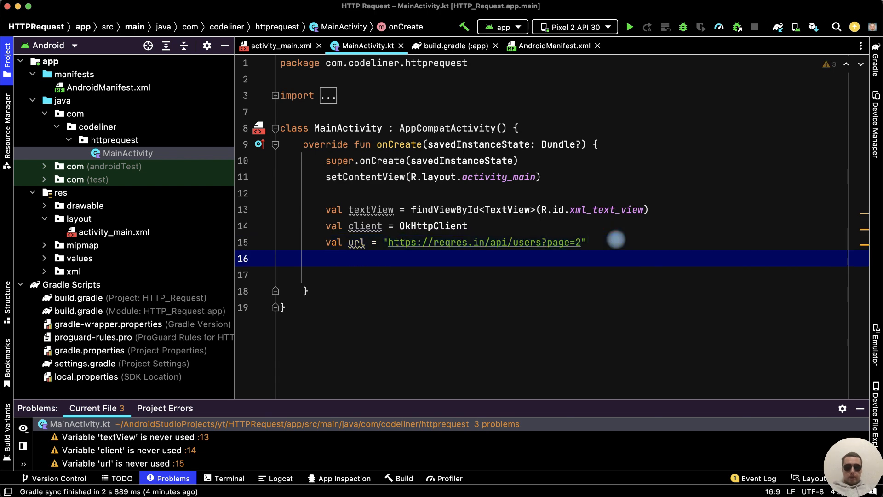
# Step: Declare val request = Request.Builder().url(url).build()
pyautogui.write('val request =')
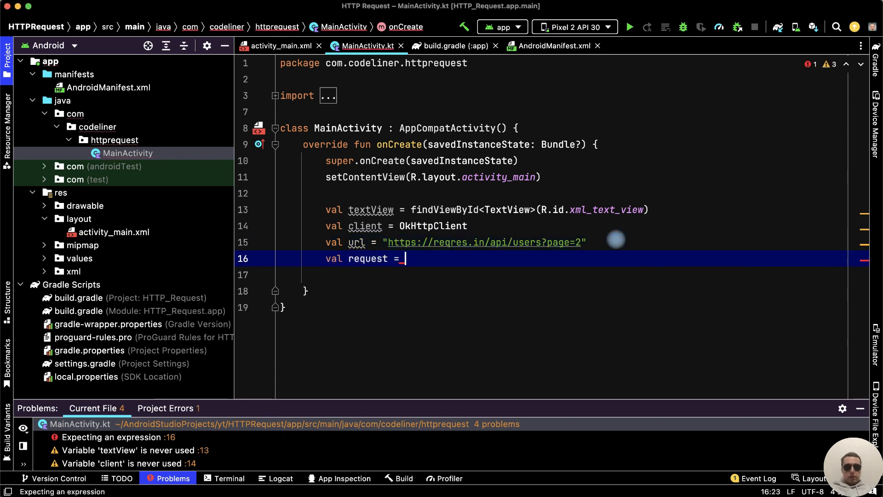
pyautogui.write('Request.')
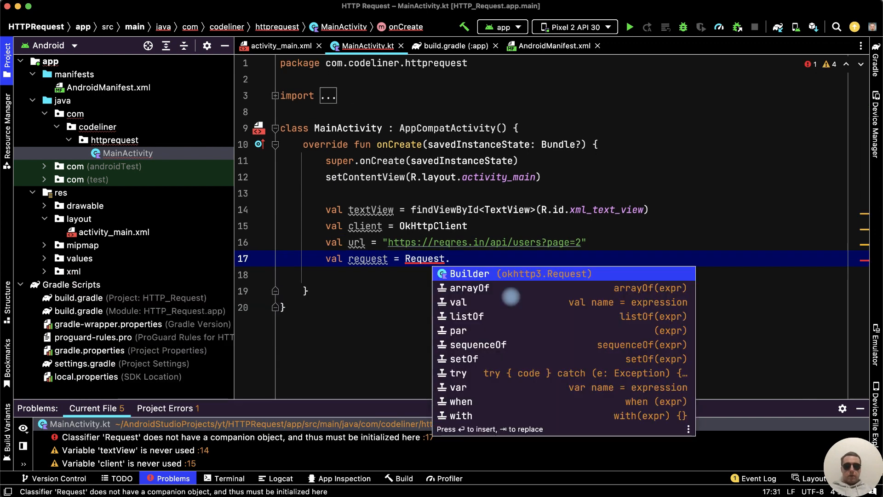
pyautogui.moveTo(523, 258)
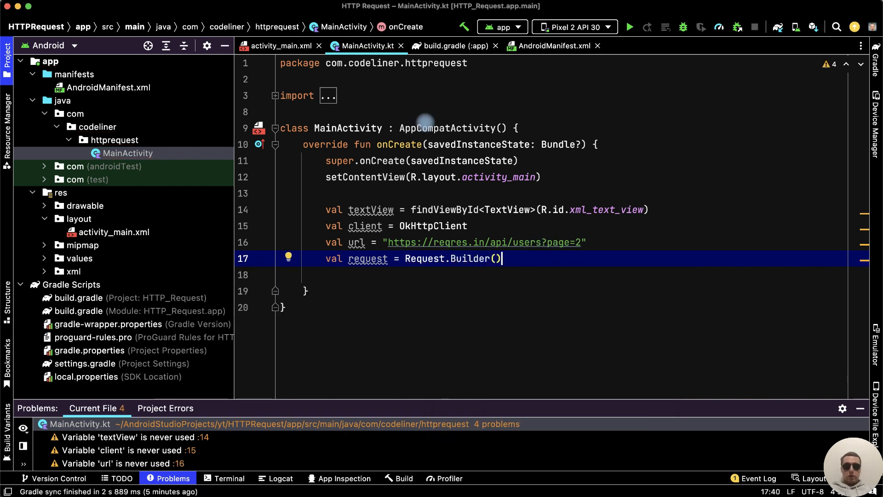
pyautogui.write('.url(')
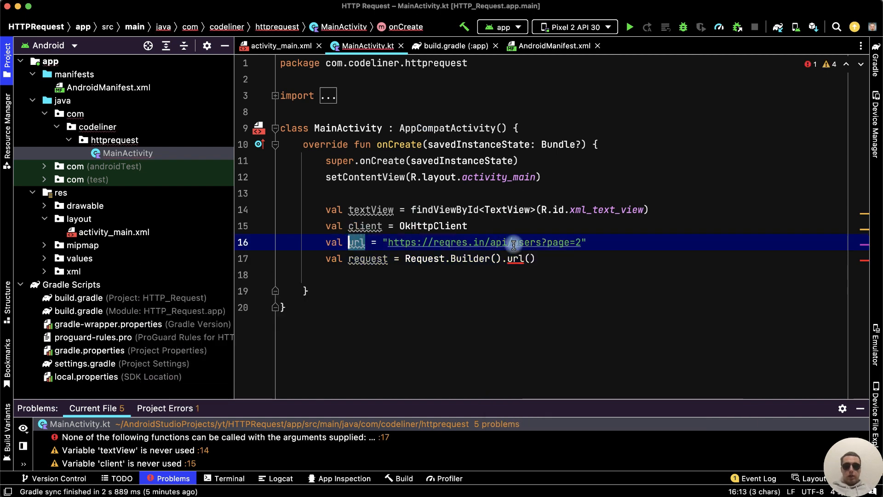
pyautogui.write('url).')
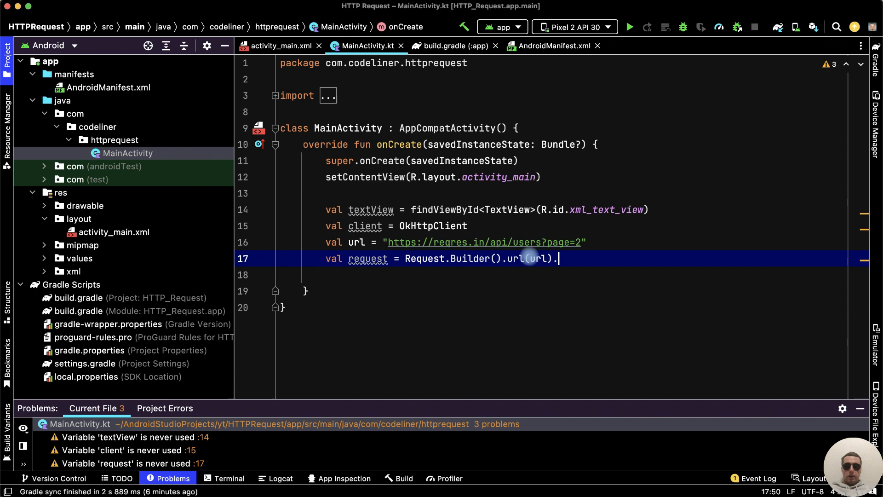
pyautogui.write('build(')
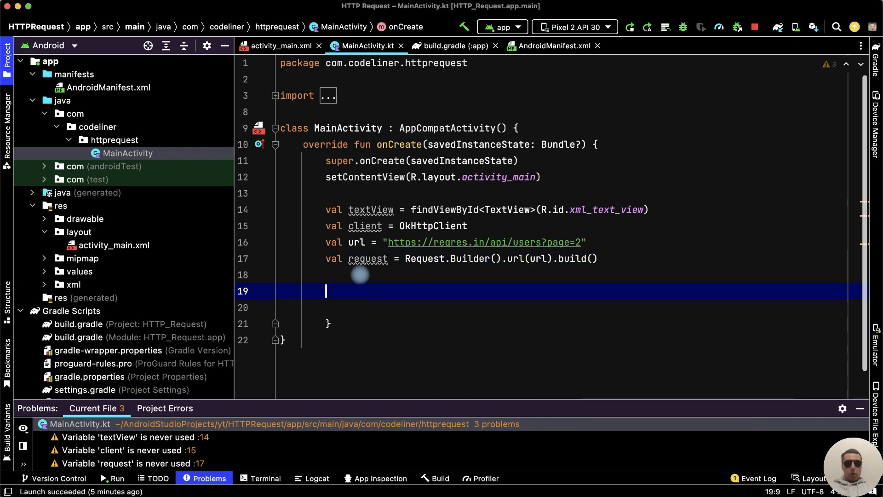
# Step: Call client.newCall(request).enqueue with an anonymous object : Callback
pyautogui.write('client')
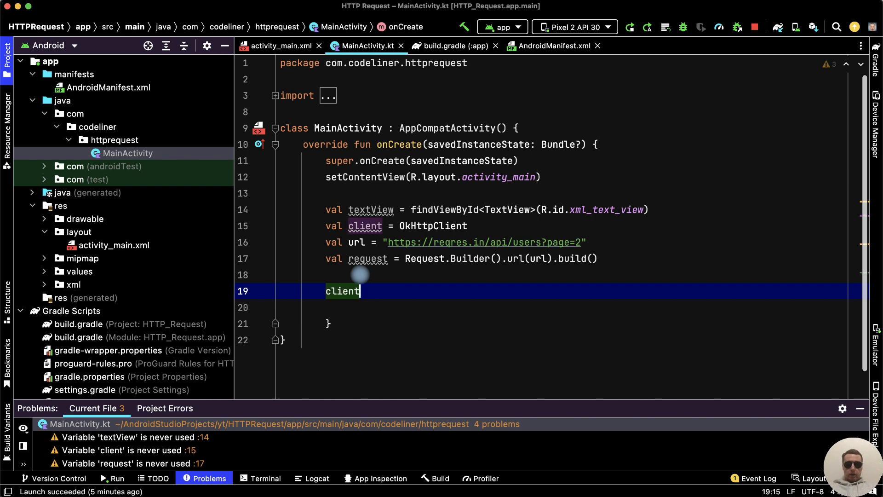
pyautogui.write('.newCall')
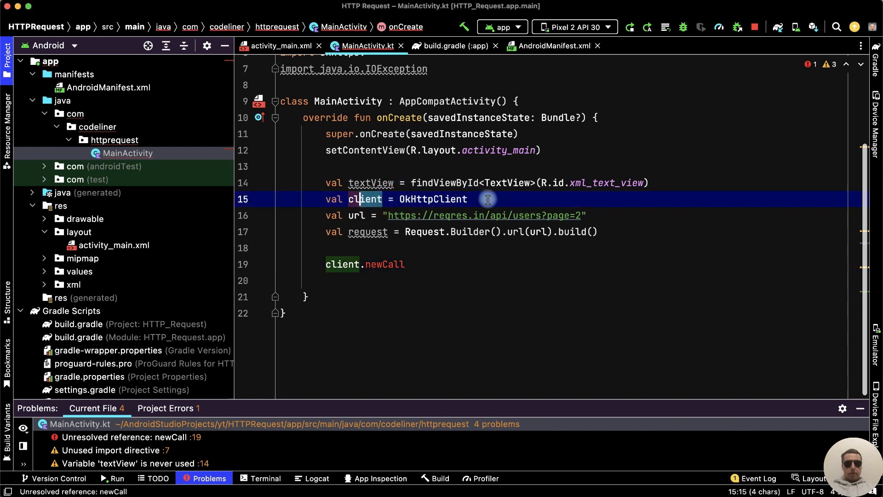
pyautogui.write('()')
pyautogui.write('(')
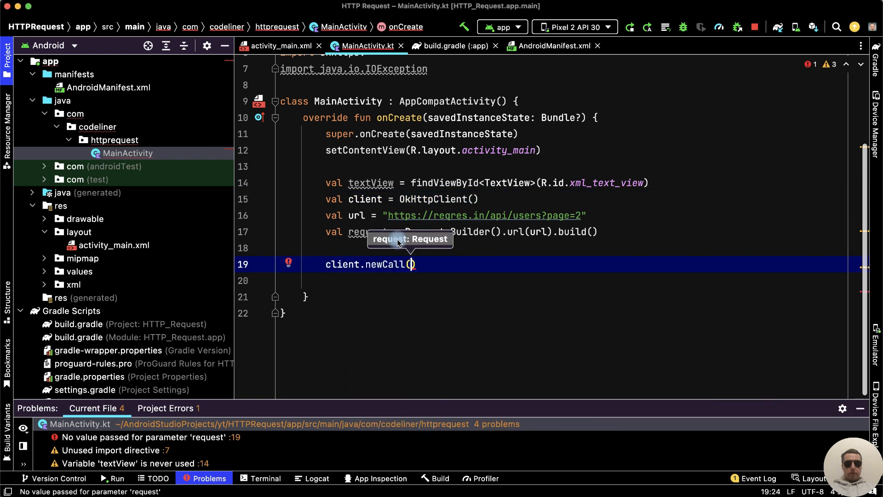
pyautogui.write('request')
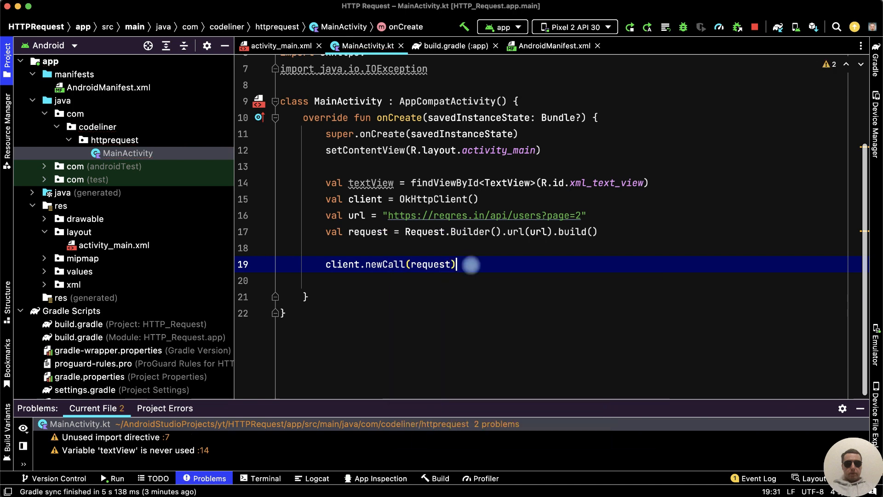
pyautogui.write('.enqueue()')
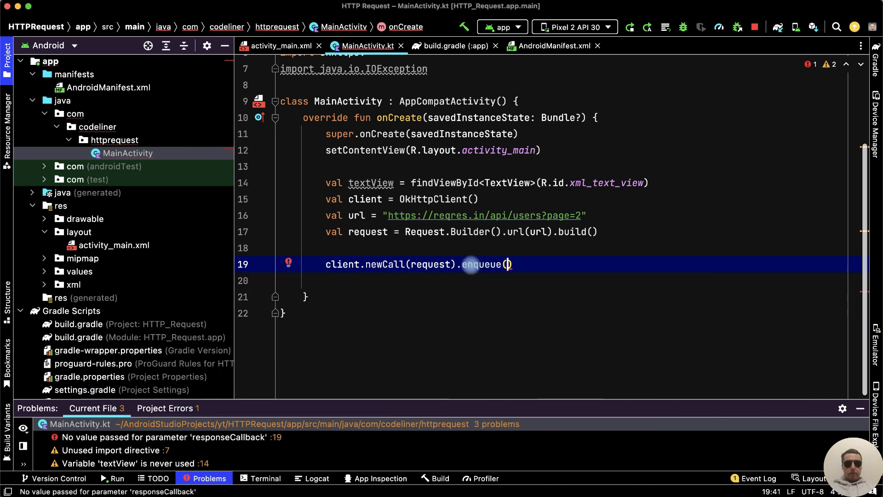
pyautogui.write('object :')
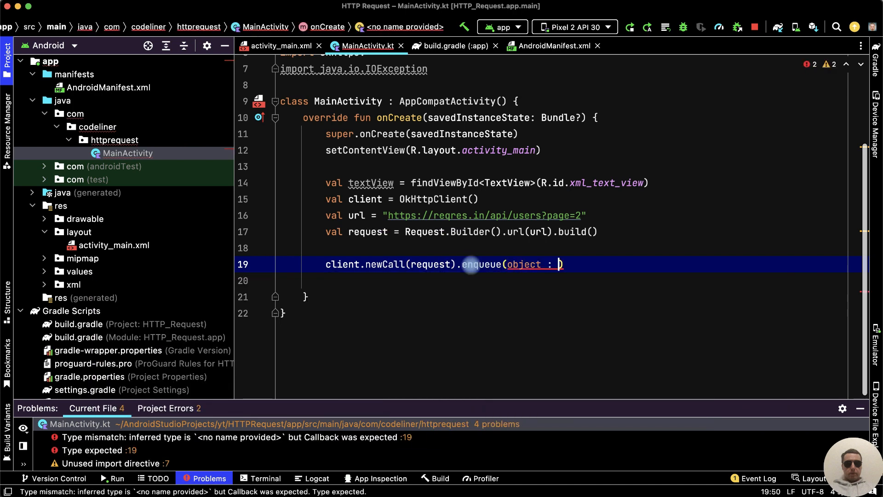
pyautogui.write('Callback {')
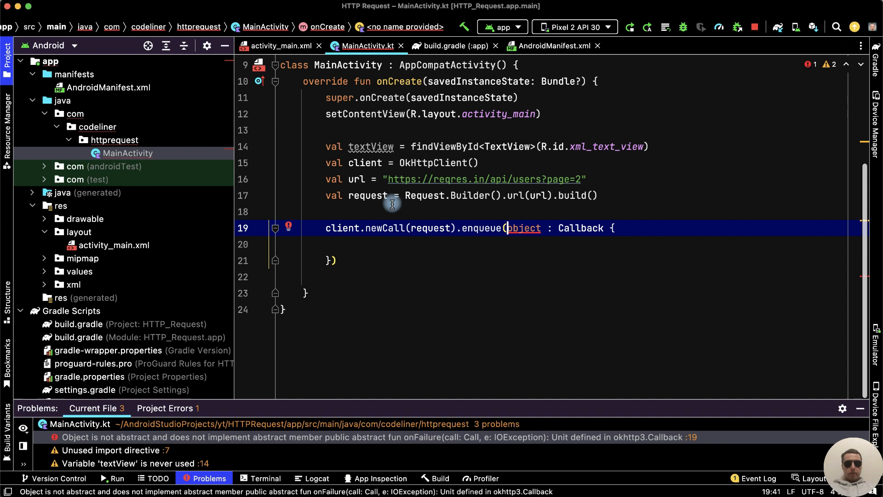
# Step: Implement the Callback's missing onFailure and onResponse members via the quick-fix, leaving TODO bodies
pyautogui.click(288, 227)
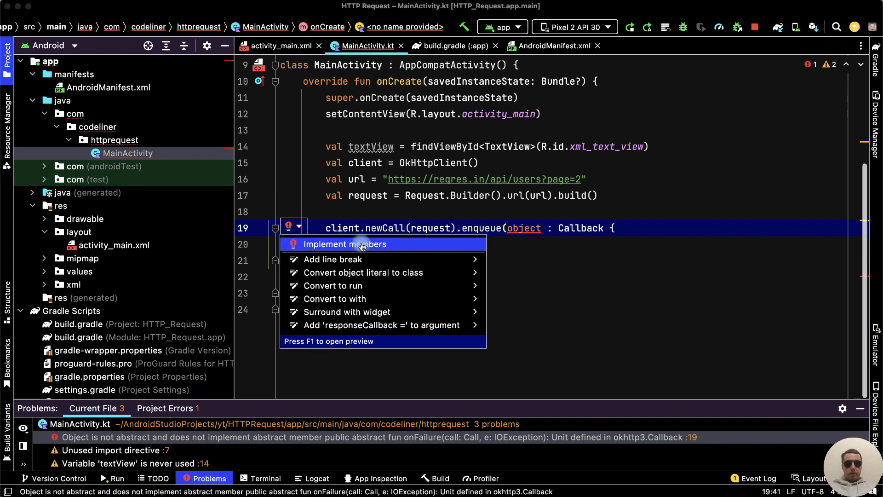
pyautogui.click(345, 244)
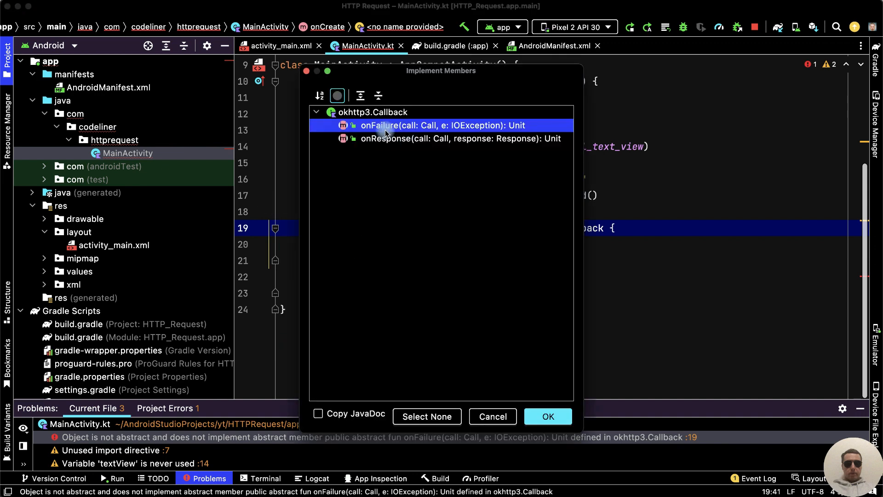
pyautogui.click(444, 139)
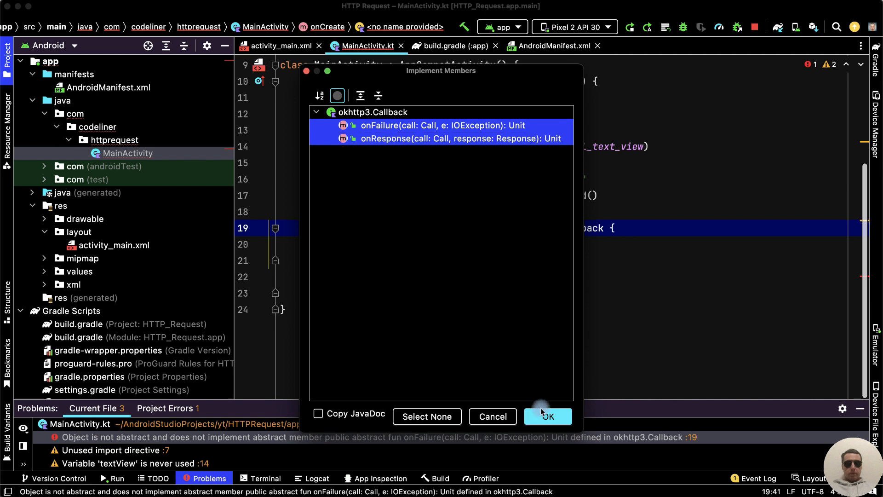
pyautogui.click(547, 416)
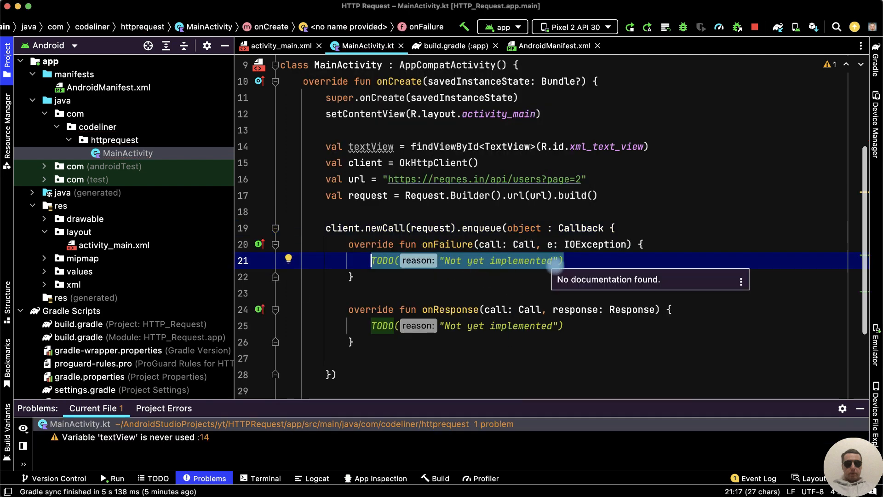
# Step: Have onFailure call e.printStackTrace() and move into the onResponse body
pyautogui.write('e.')
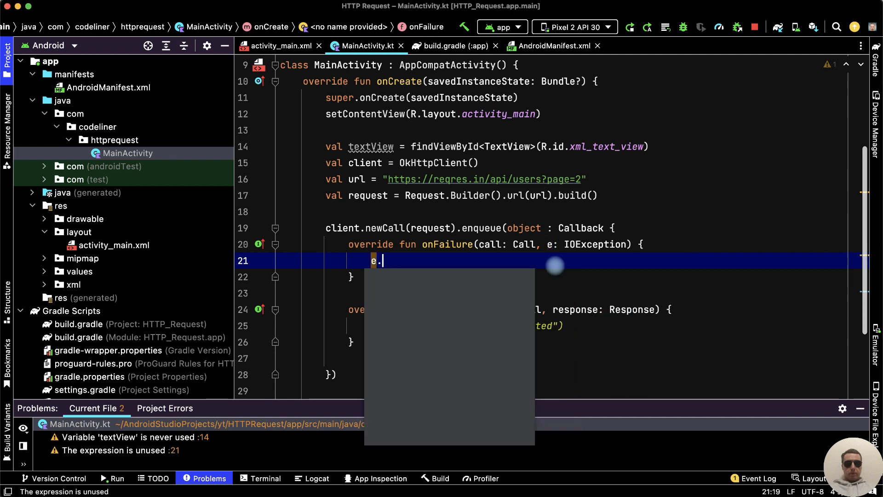
pyautogui.write('printStackTrace()')
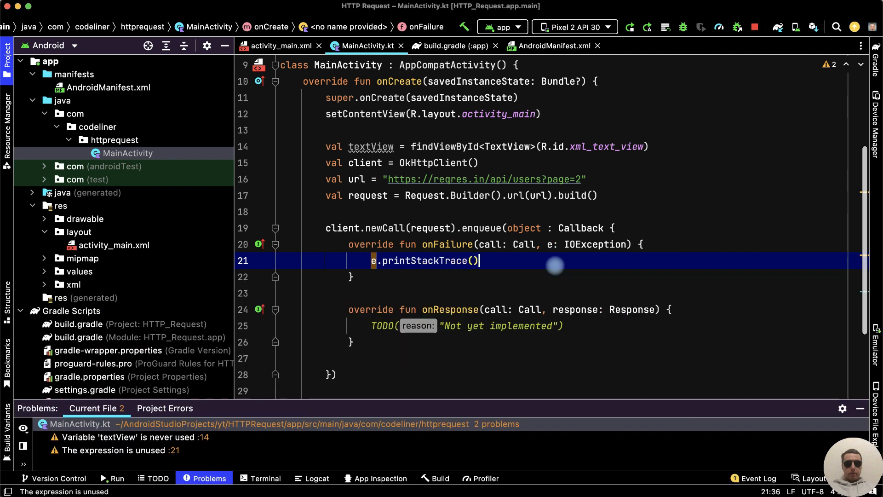
pyautogui.click(378, 326)
pyautogui.write('if (')
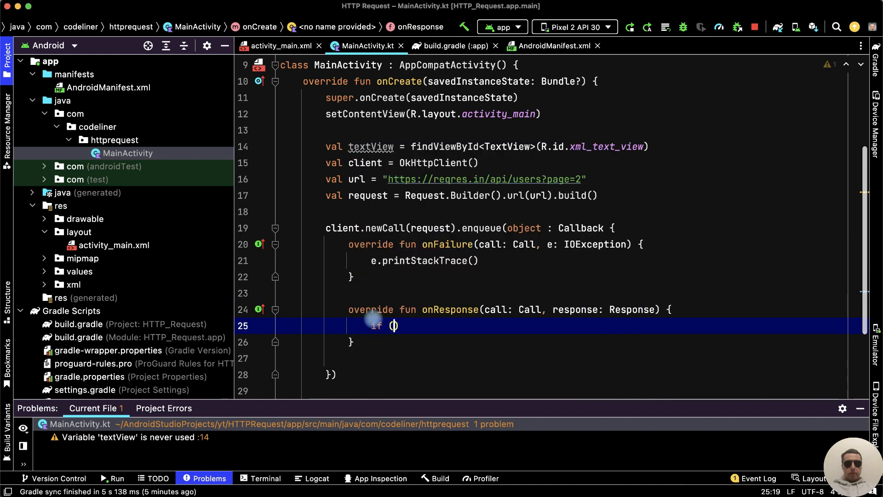
# Step: In onResponse, if response.isSuccessful, set textView.text = response.body inside runOnUiThread
pyautogui.write('response.')
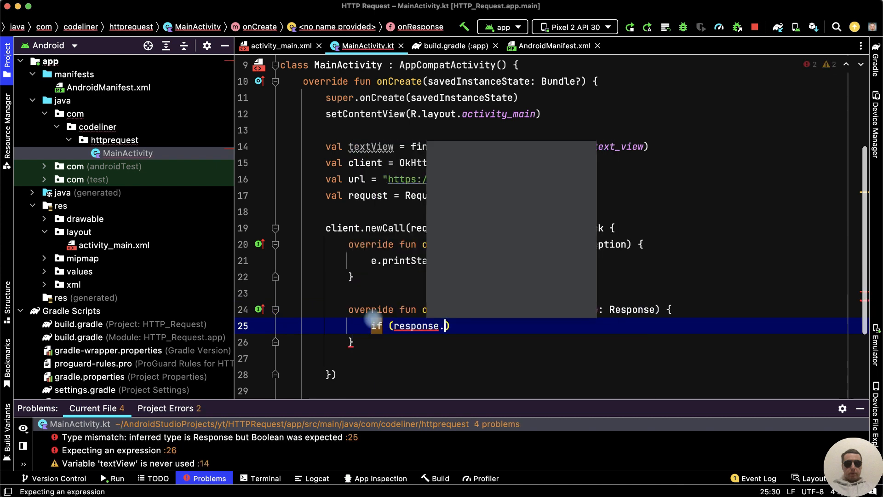
pyautogui.write('isSuccessful) {')
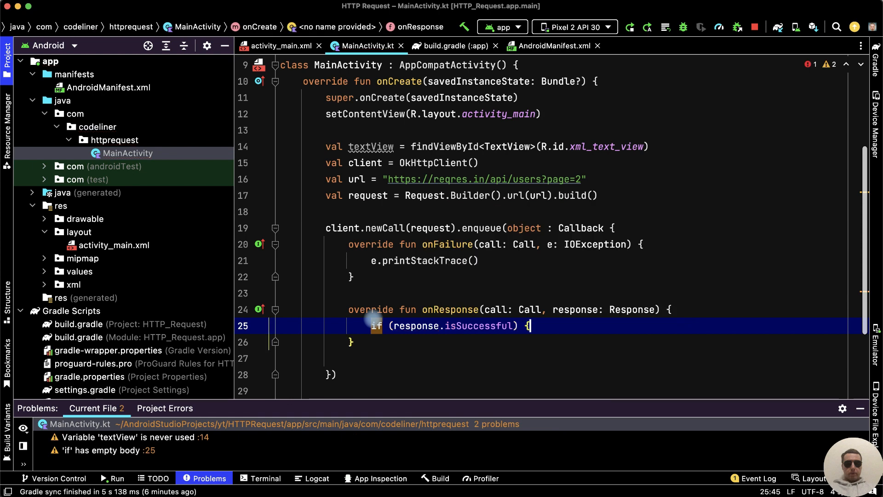
pyautogui.write('runOnUiThread {')
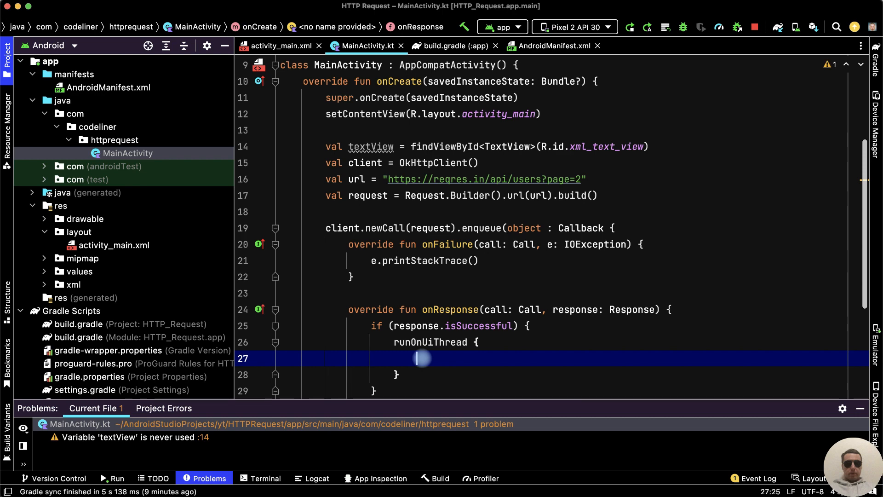
pyautogui.write('textView.')
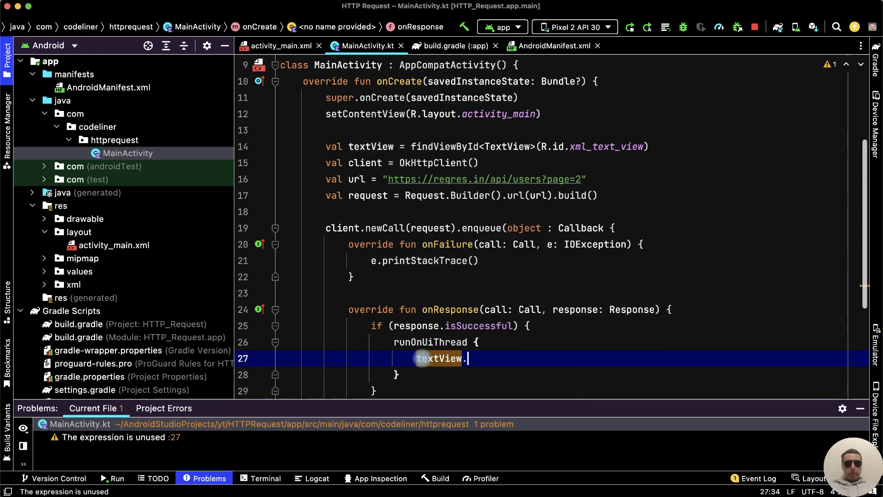
pyautogui.write('text =')
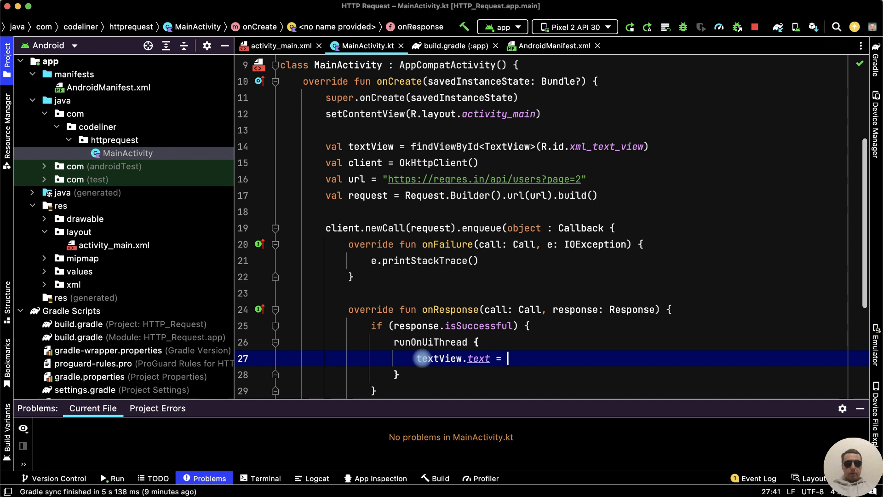
pyautogui.write('response')
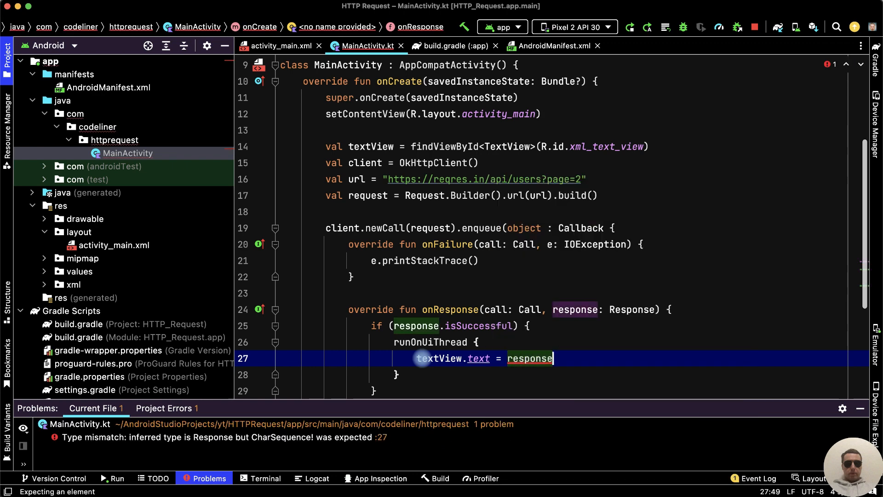
pyautogui.write('.body')
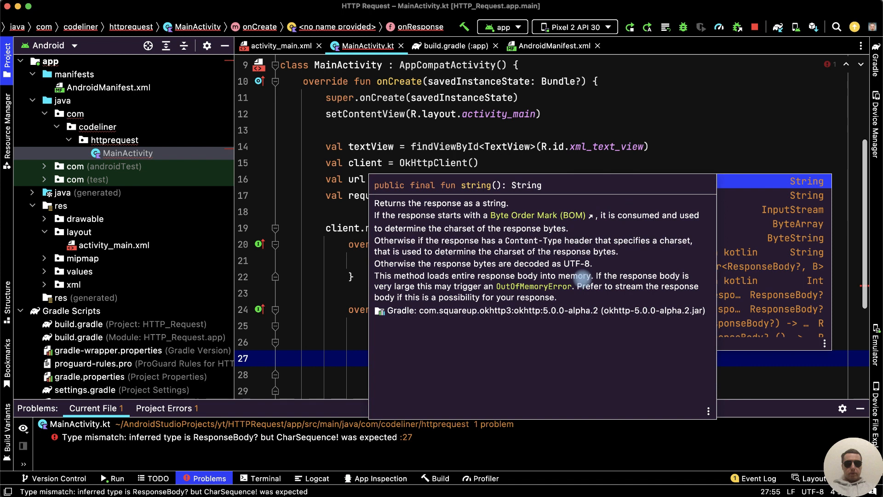
# Step: Change the TextView line to response.body!!.string(), adding the non-null assertion fix
pyautogui.click(116, 479)
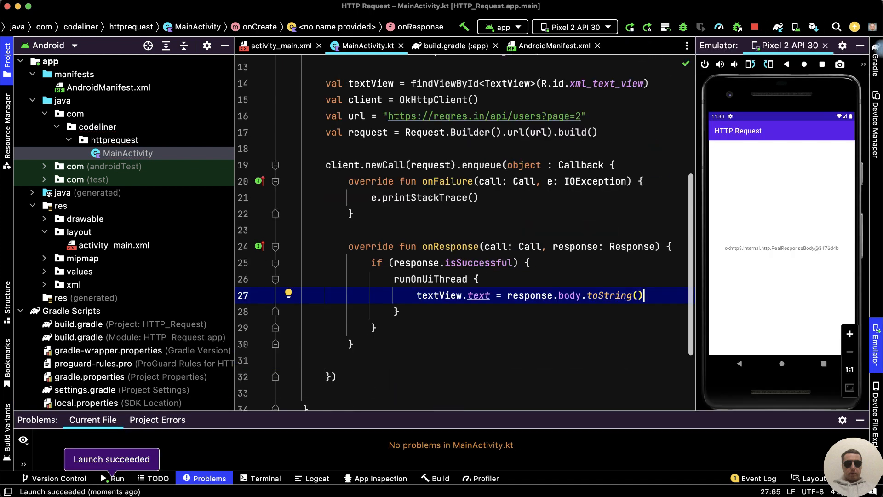
pyautogui.moveTo(757, 275)
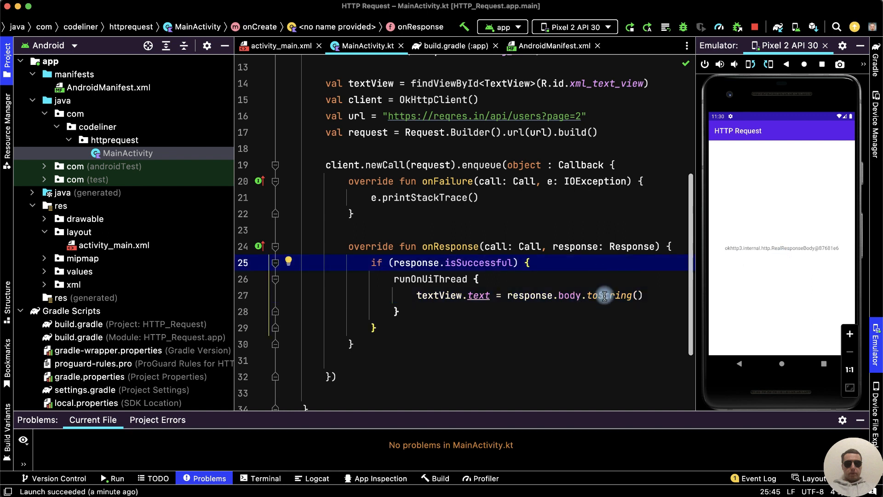
pyautogui.click(605, 296)
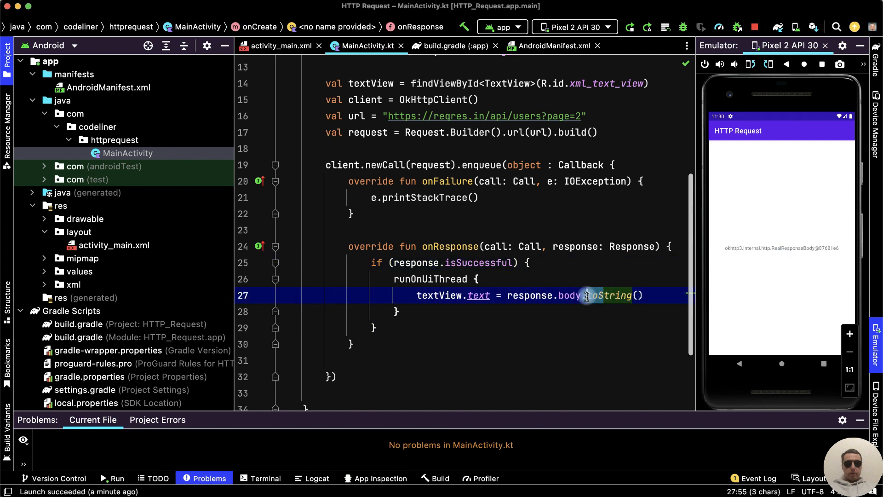
pyautogui.write('.string()')
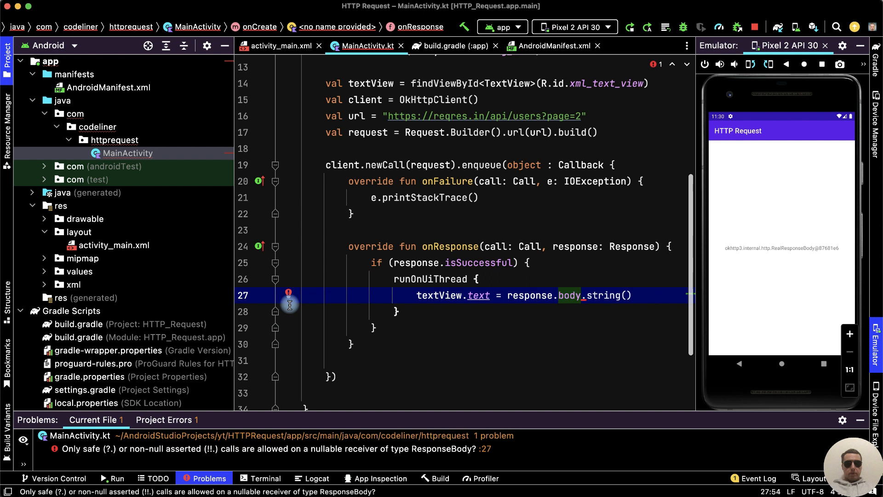
pyautogui.click(288, 292)
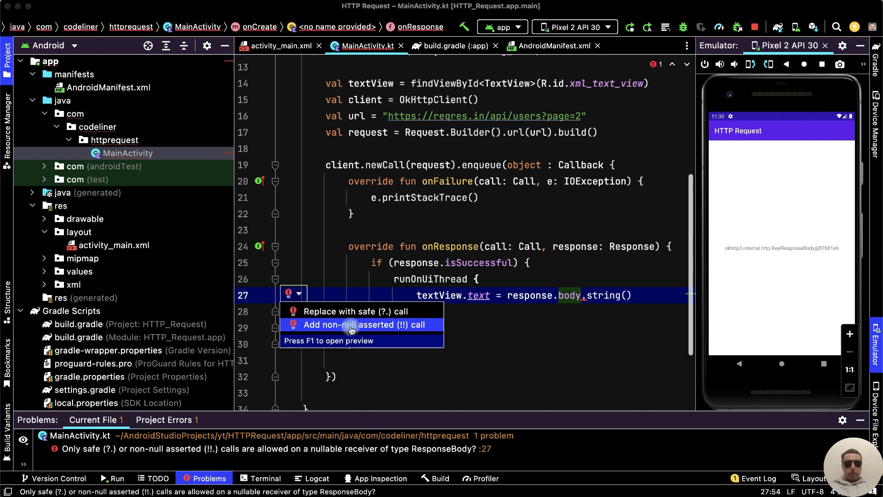
pyautogui.click(351, 325)
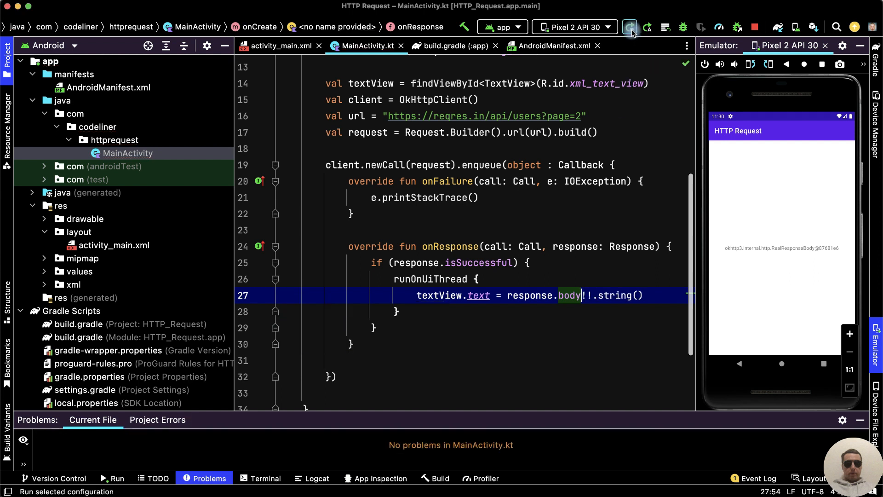
# Step: Run the app so the emulator shows the full reqres.in users JSON
pyautogui.click(630, 27)
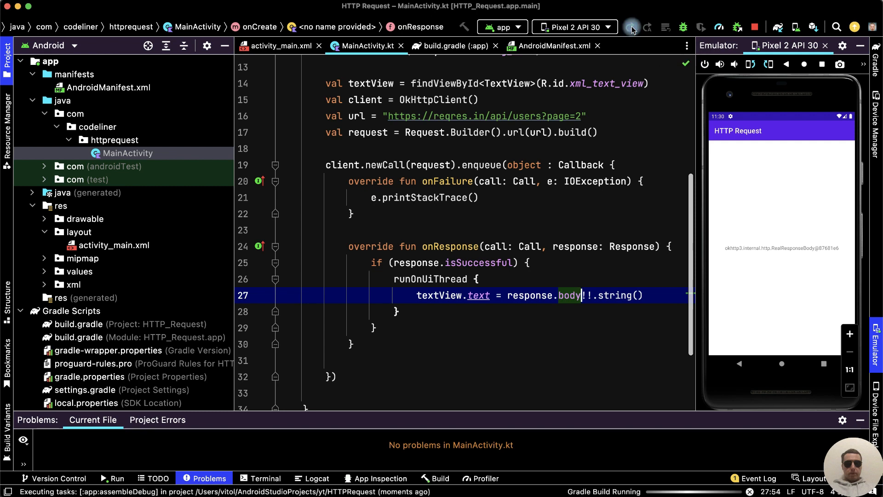
pyautogui.click(629, 27)
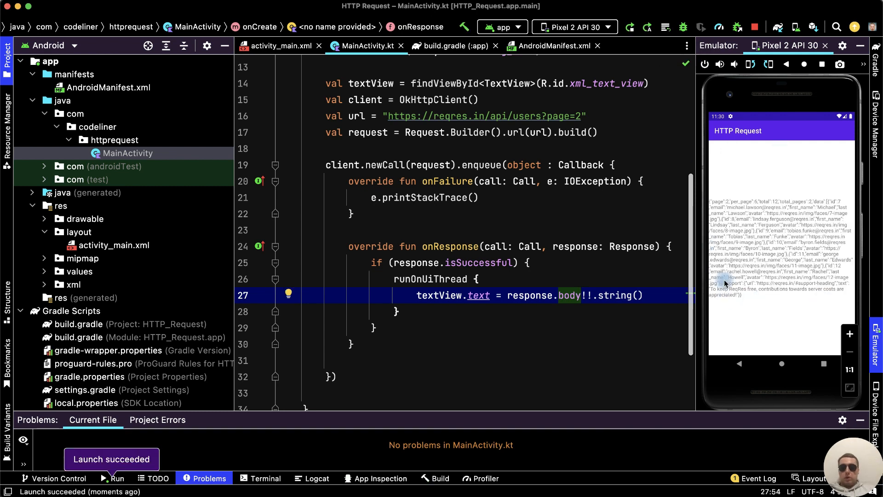